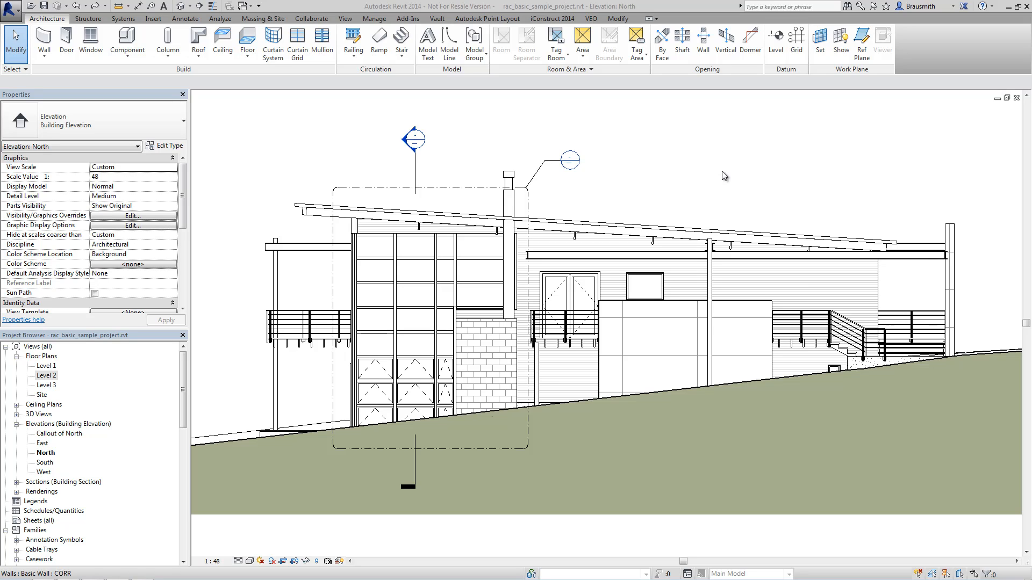
{"action": "mouse_move", "coordinate": [394, 211]}
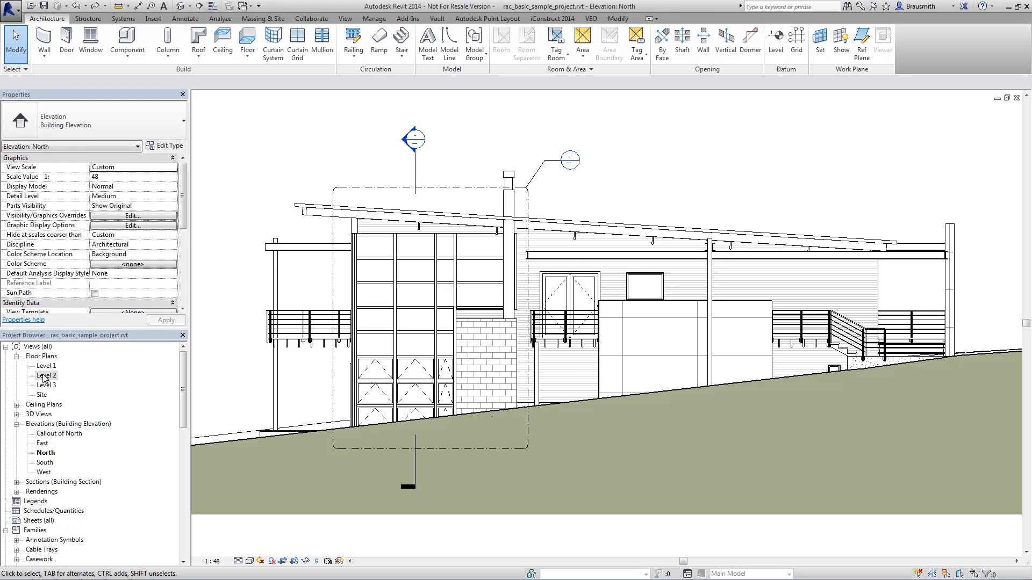
Open the Level 2 floor plan and scroll the Project Browser down to Families > Mass
{"action": "double_click", "coordinate": [45, 375]}
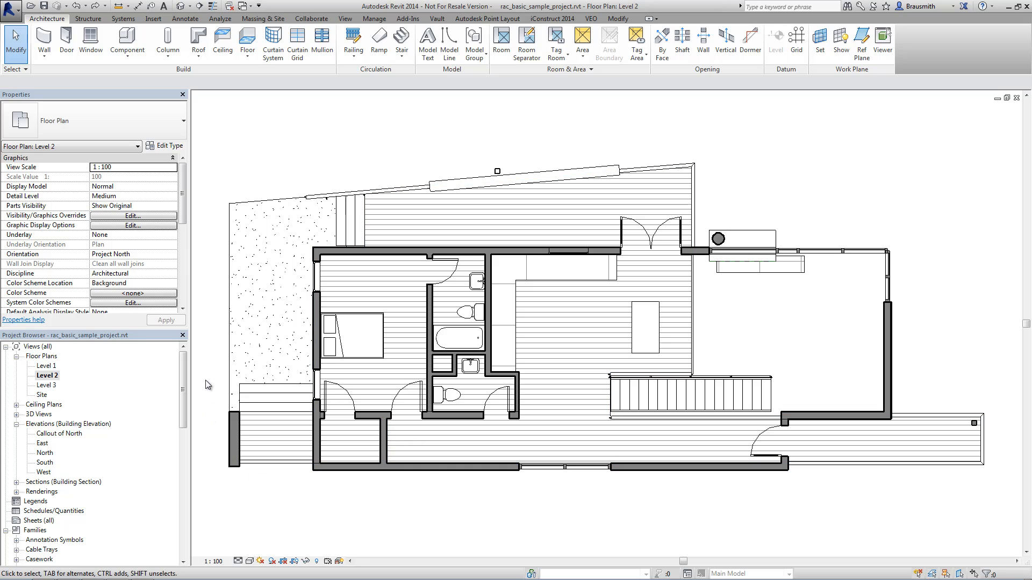
{"action": "left_click_drag", "start_coordinate": [206, 386], "coordinate": [329, 490]}
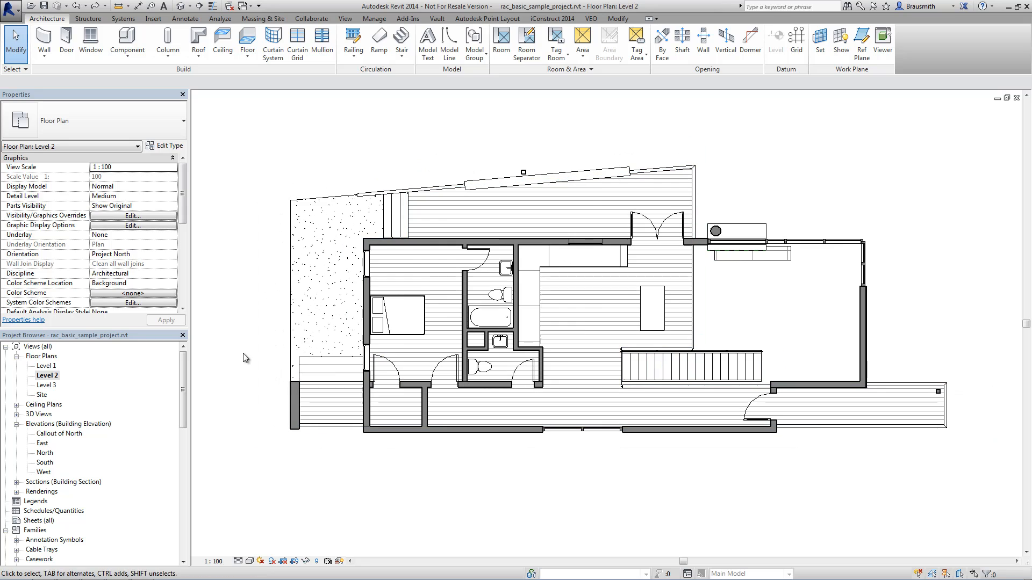
{"action": "scroll", "scroll_direction": "down", "scroll_amount": 3}
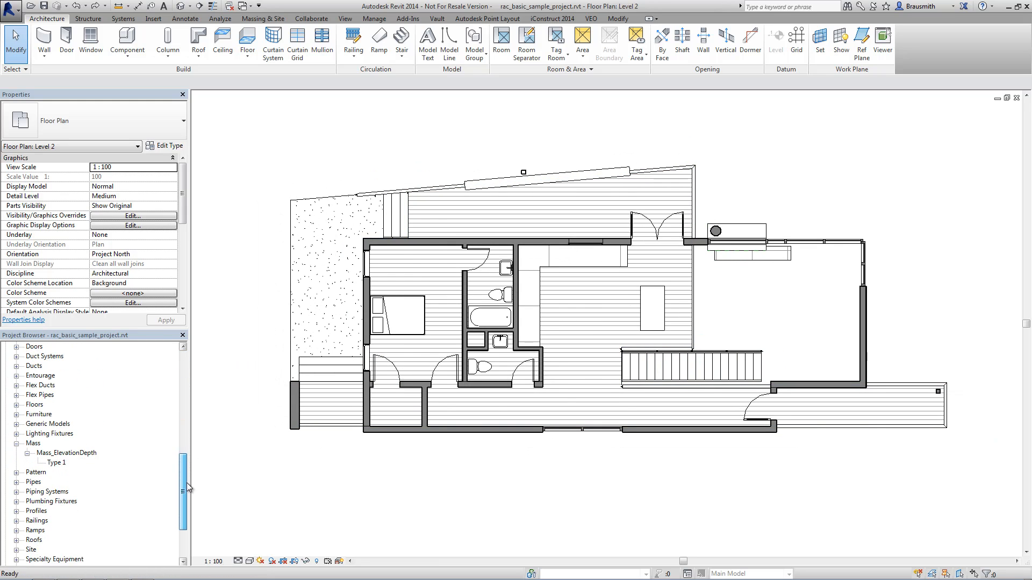
Expand Mass_ElevationDepth and begin placing its Type 1 mass in the Level 2 plan
{"action": "left_click", "coordinate": [67, 442]}
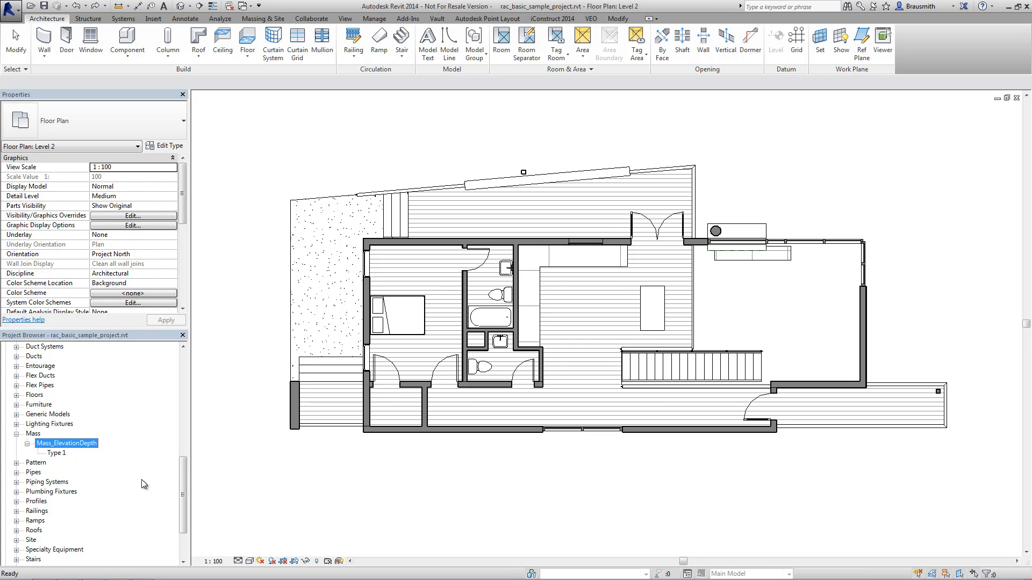
{"action": "left_click", "coordinate": [56, 452]}
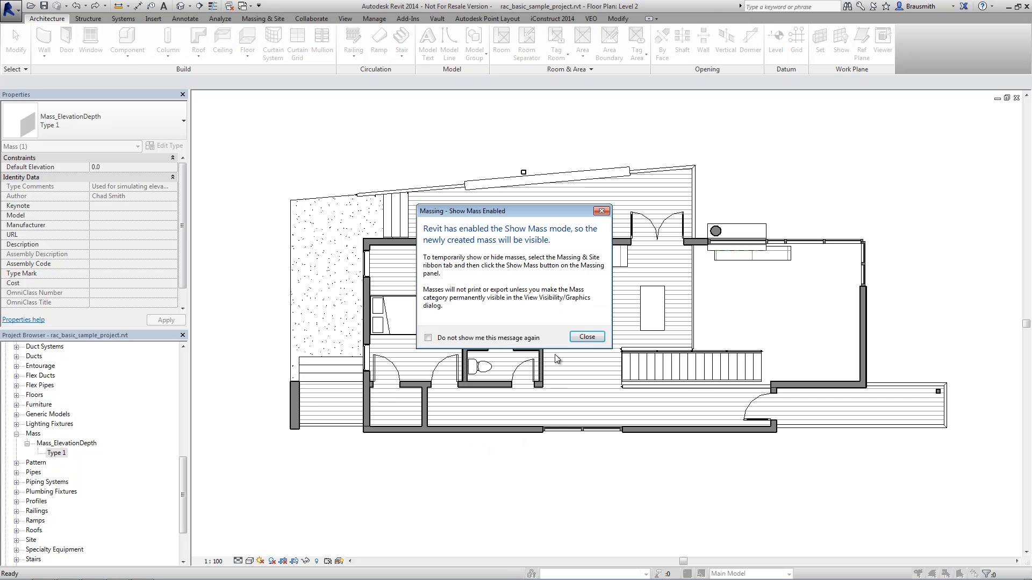
Dismiss the Show Mass notice and choose the Entry level as the mass placement plane
{"action": "left_click", "coordinate": [584, 336]}
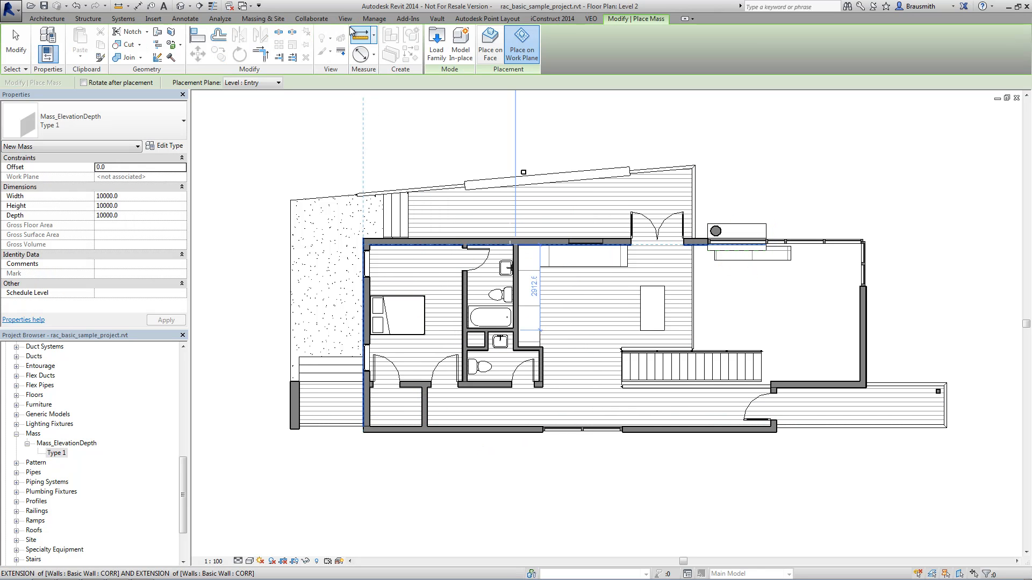
{"action": "left_click", "coordinate": [262, 19]}
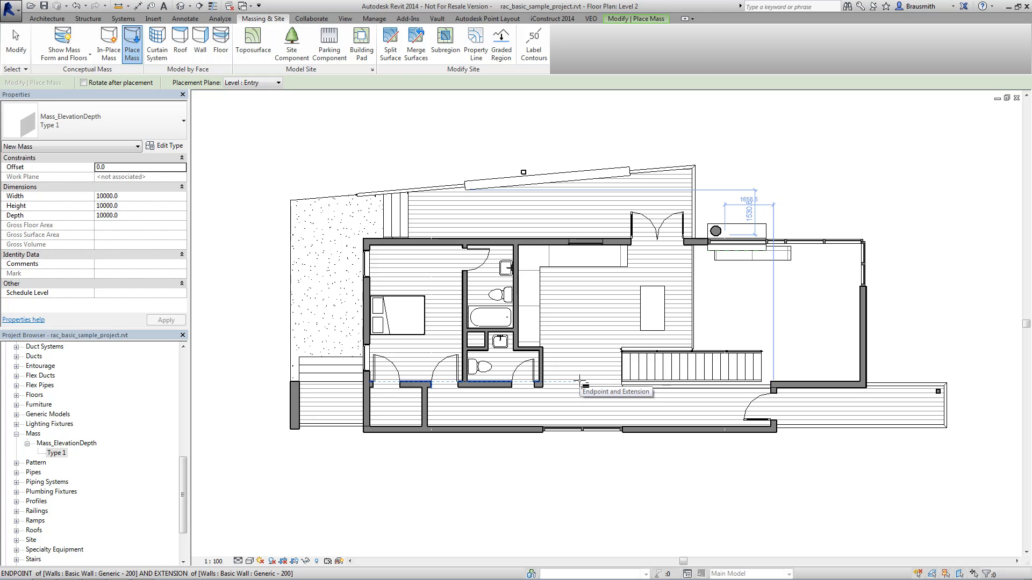
{"action": "left_click", "coordinate": [288, 83]}
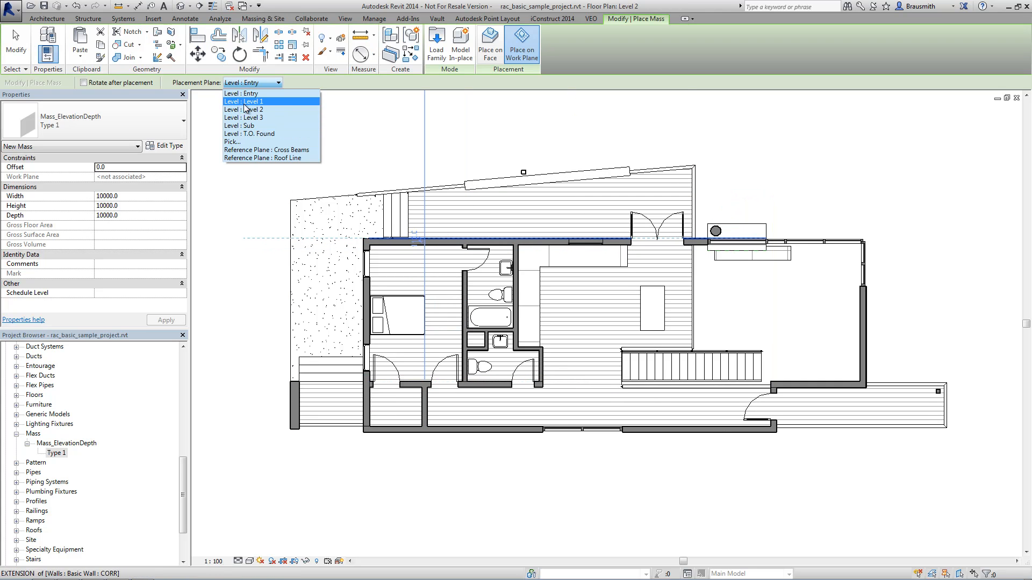
{"action": "left_click", "coordinate": [241, 93]}
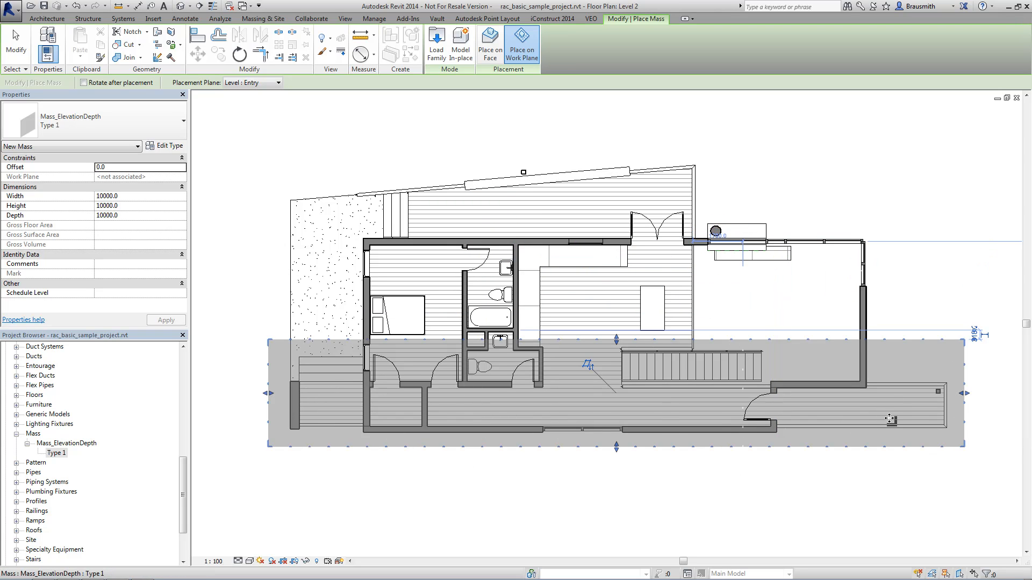
{"action": "mouse_move", "coordinate": [890, 419]}
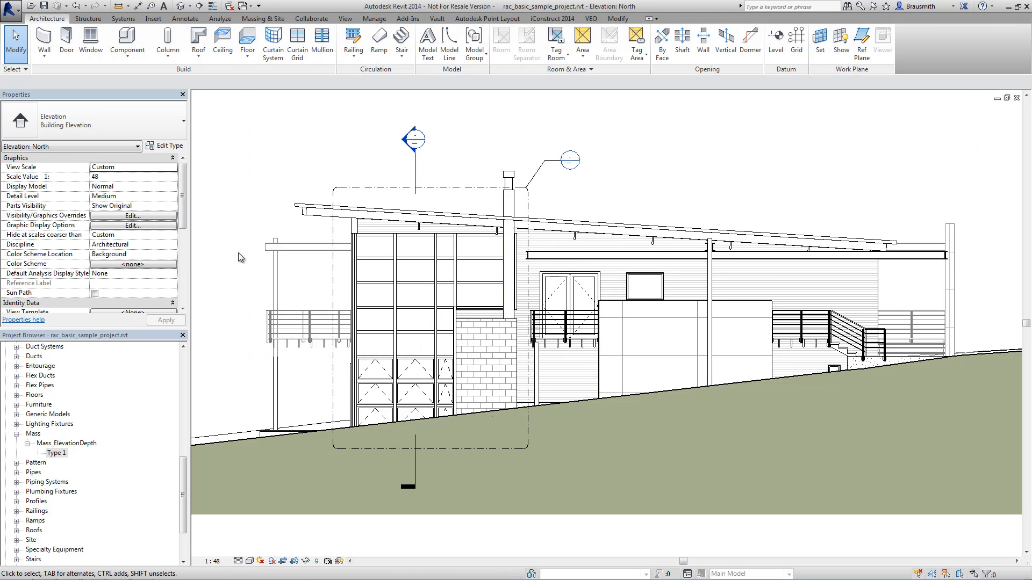
Bring up the Massing & Site tools over the North elevation, zoomed to fit the house
{"action": "left_click", "coordinate": [262, 18]}
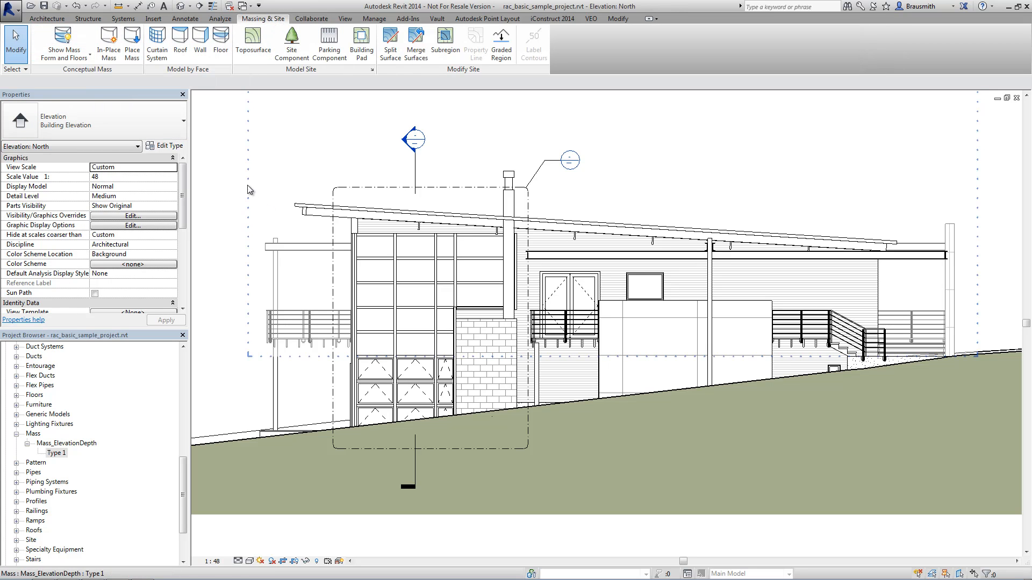
{"action": "left_click", "coordinate": [691, 382]}
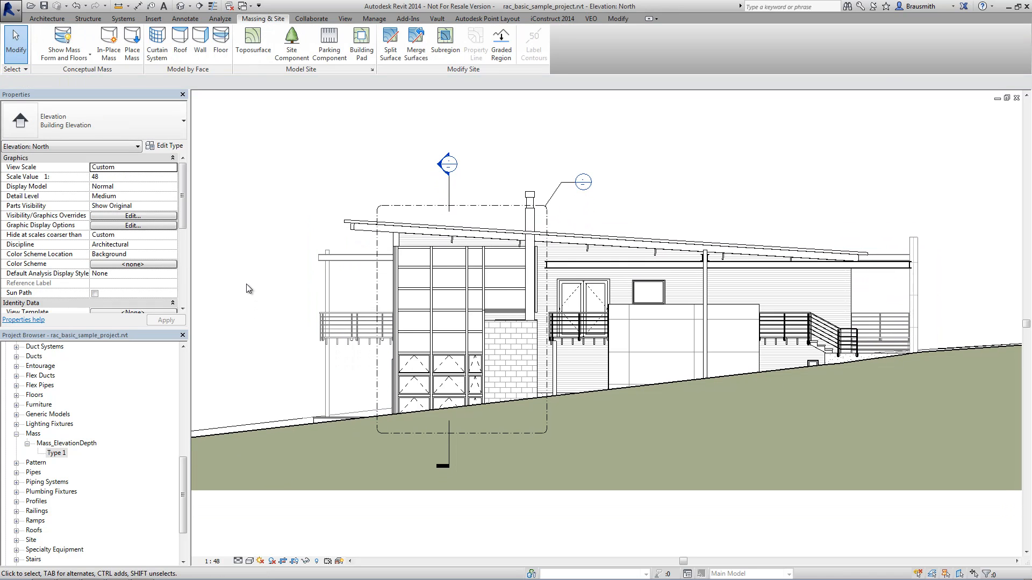
Select the mass enclosing the left balcony and open its Mass_Elevation_Depth material graphics
{"action": "left_click", "coordinate": [368, 323]}
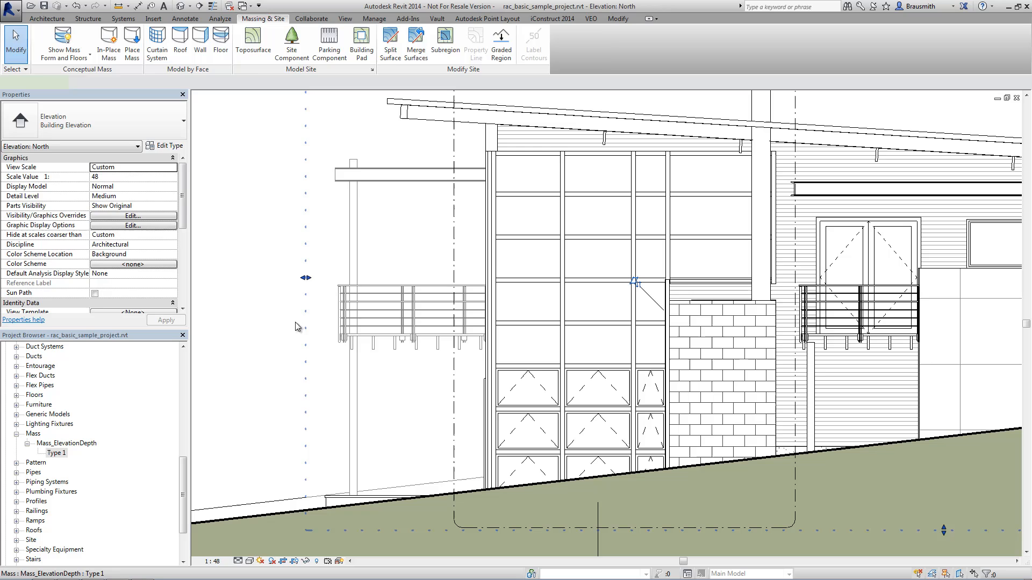
{"action": "left_click", "coordinate": [421, 198]}
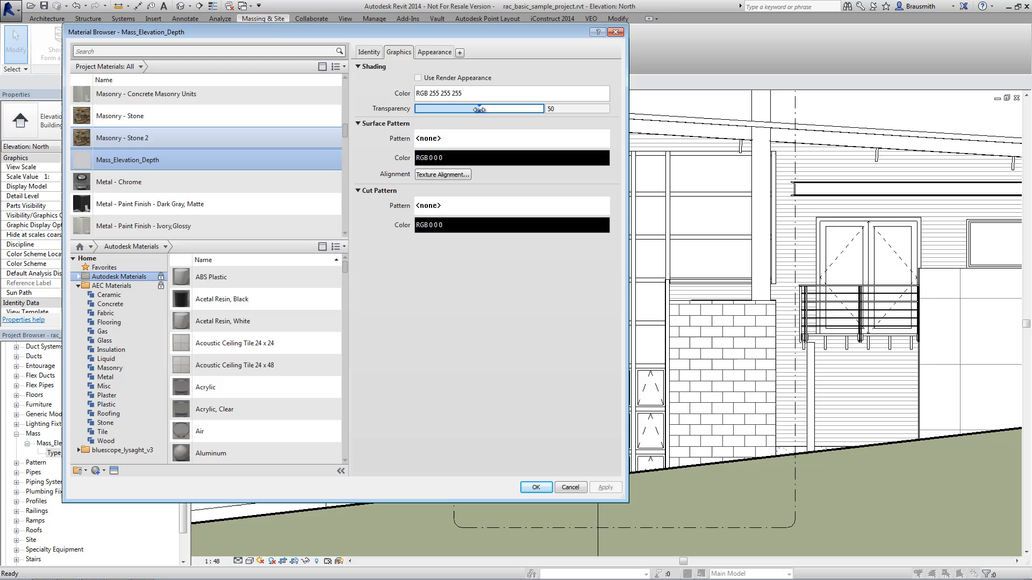
Lower the Mass_Elevation_Depth material transparency from 50 to 28 and apply it
{"action": "left_click_drag", "start_coordinate": [479, 109], "coordinate": [454, 108]}
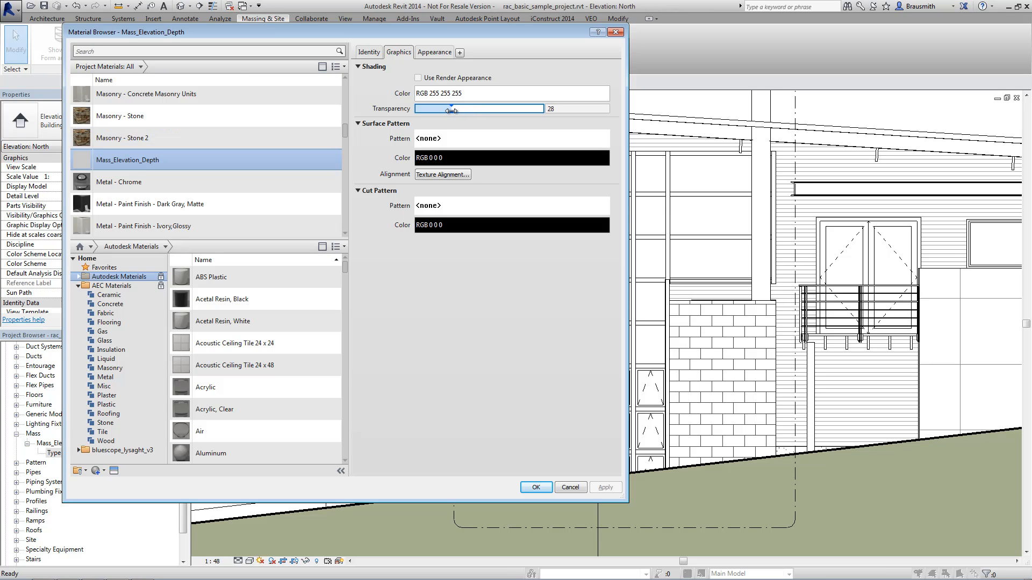
{"action": "left_click", "coordinate": [535, 487]}
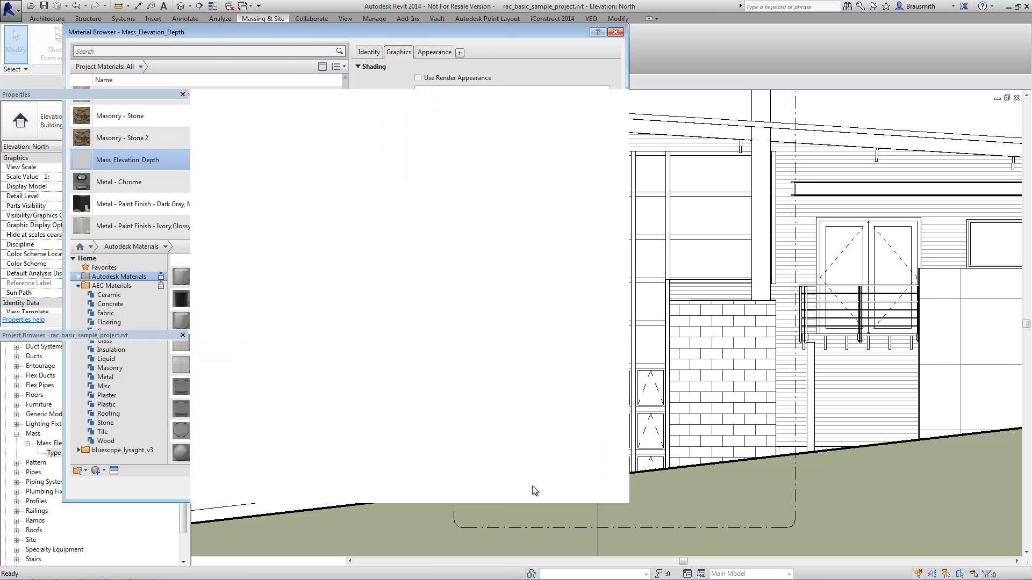